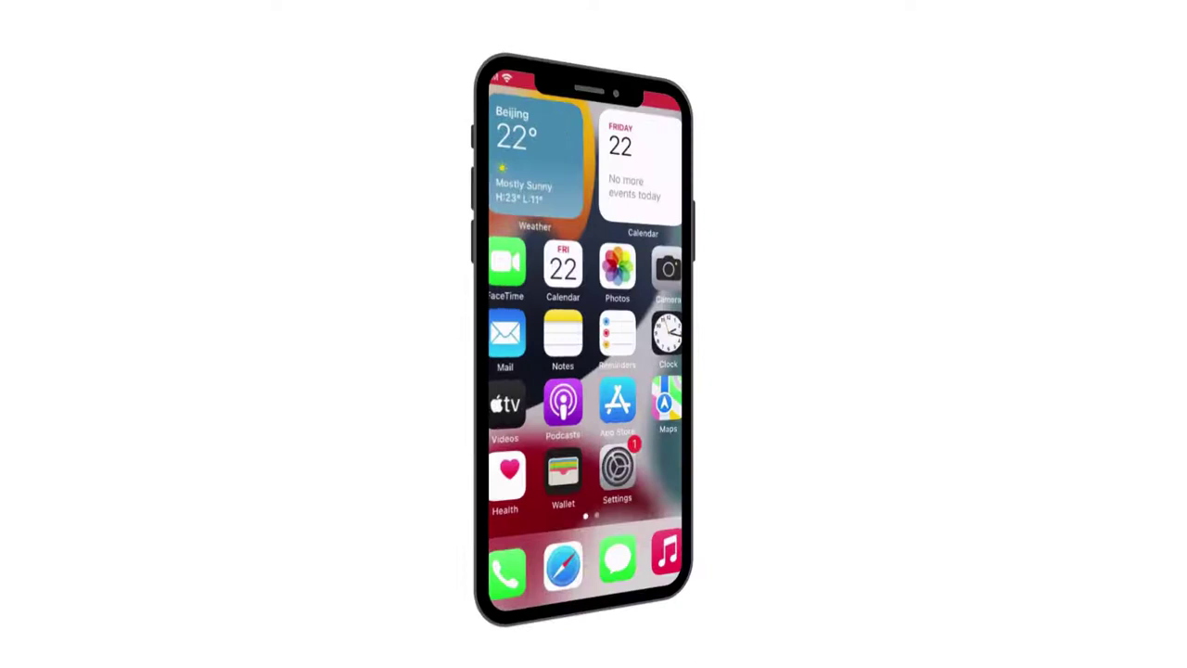
Scroll the UltFix product page to the 'Fix More than 150 Possible iOS Problems' list with Black Screen
left_click(617, 467)
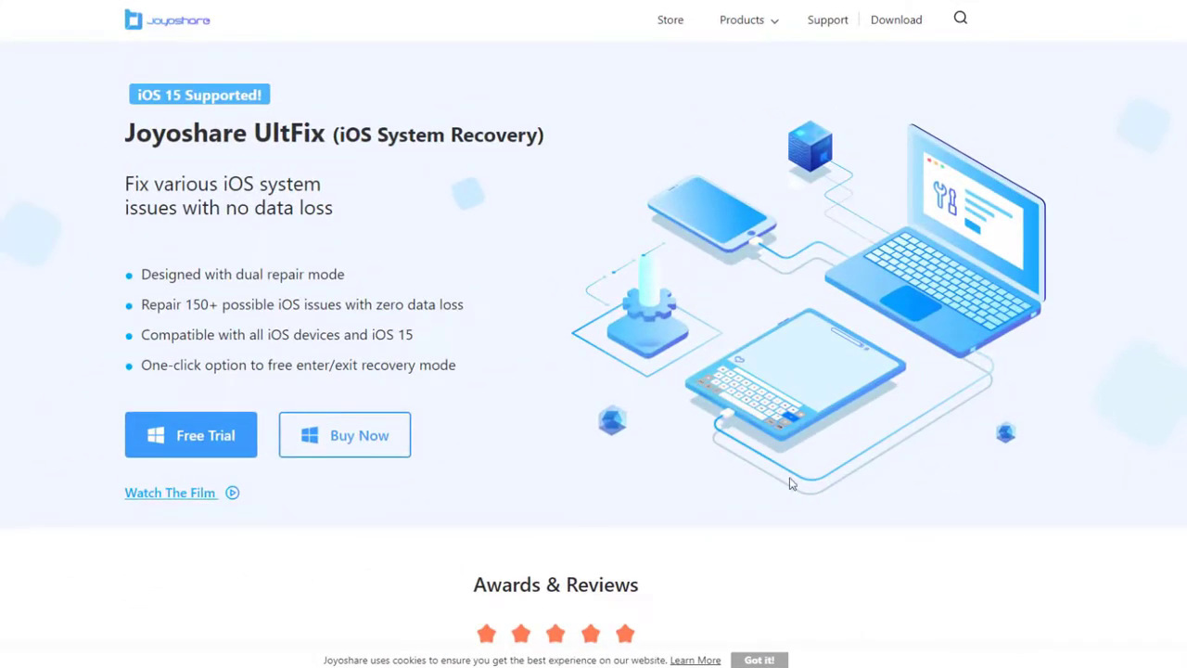
scroll("down", 3)
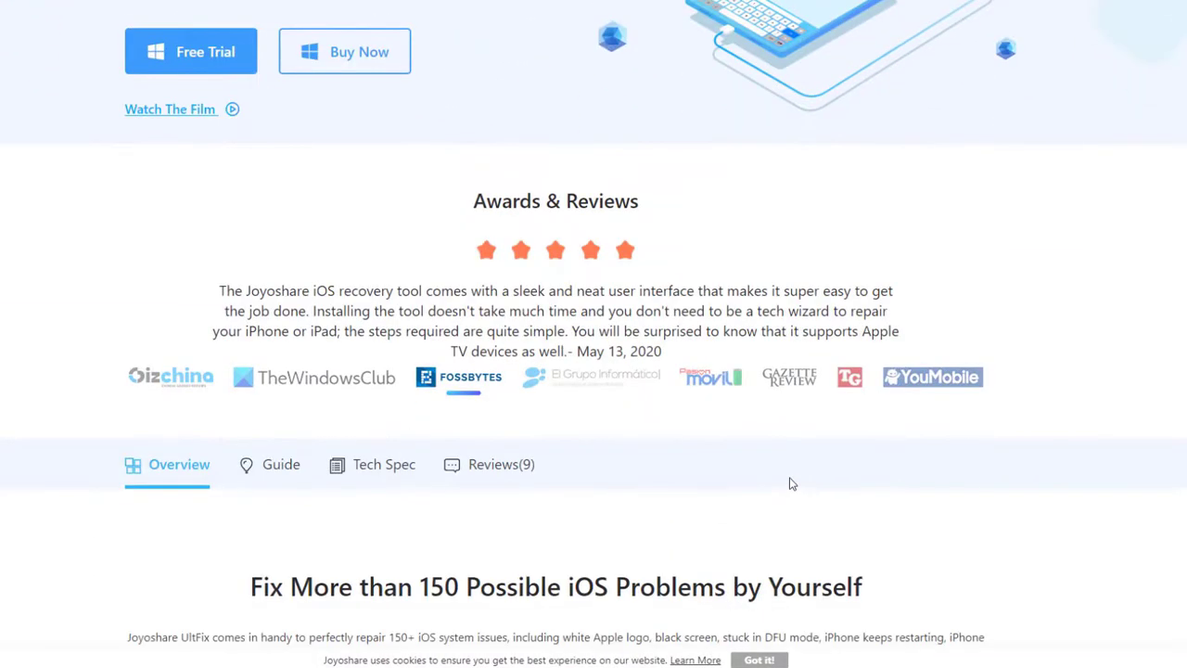
scroll("down", 3)
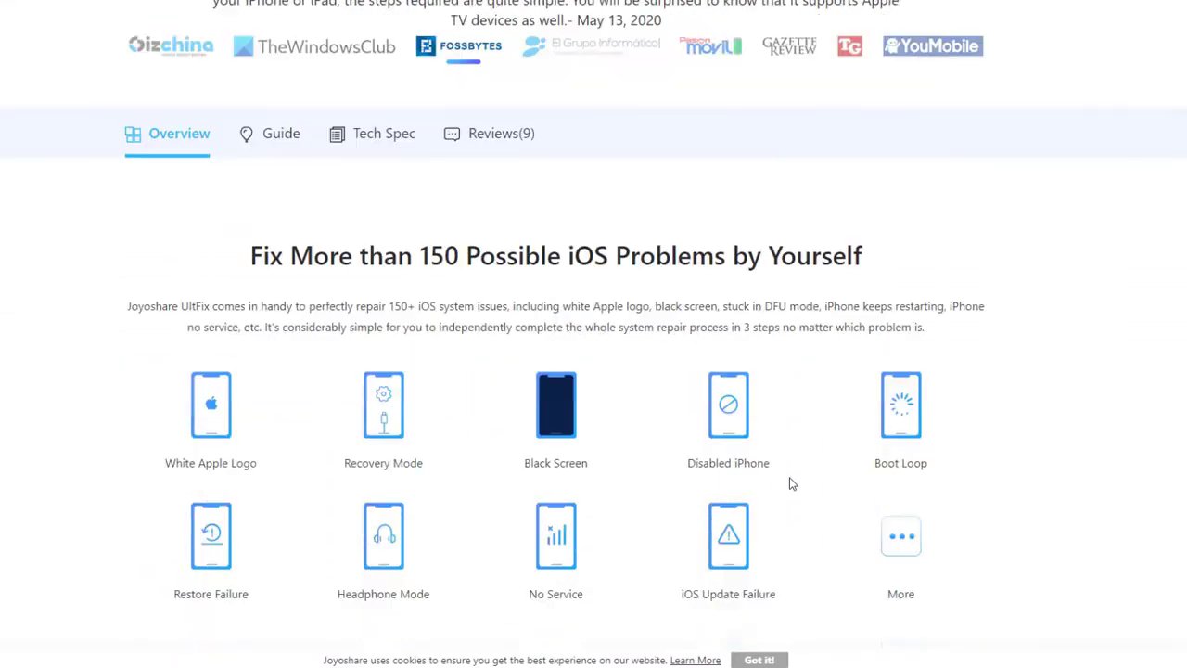
scroll("down", 3)
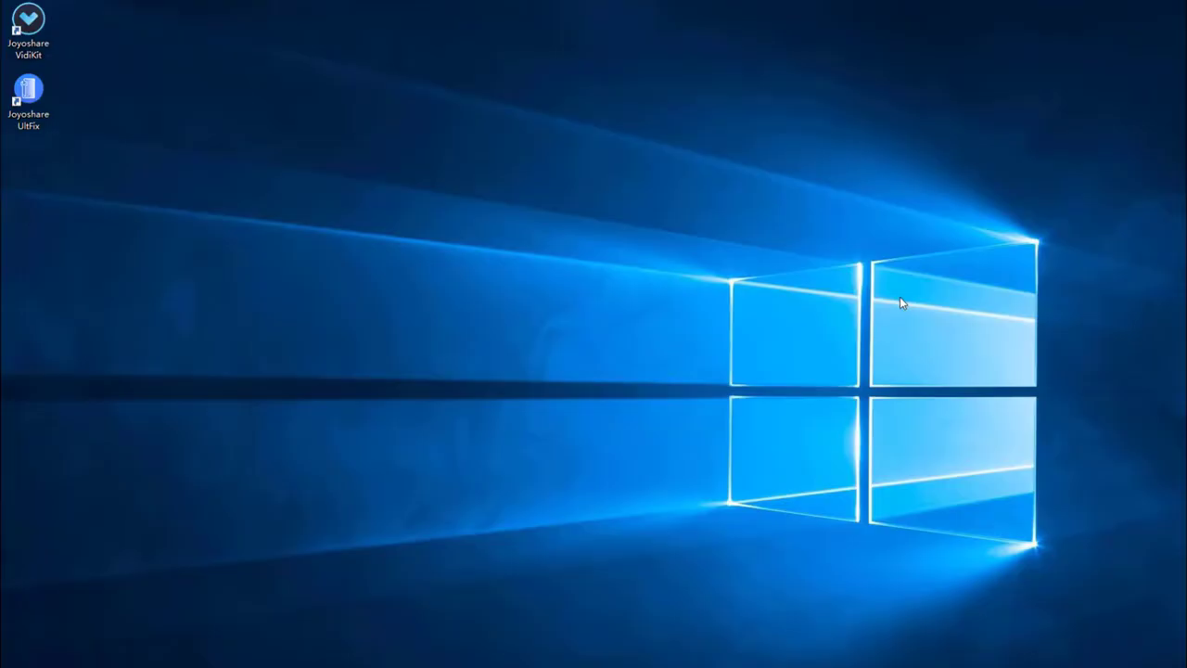
mouse_move(119, 207)
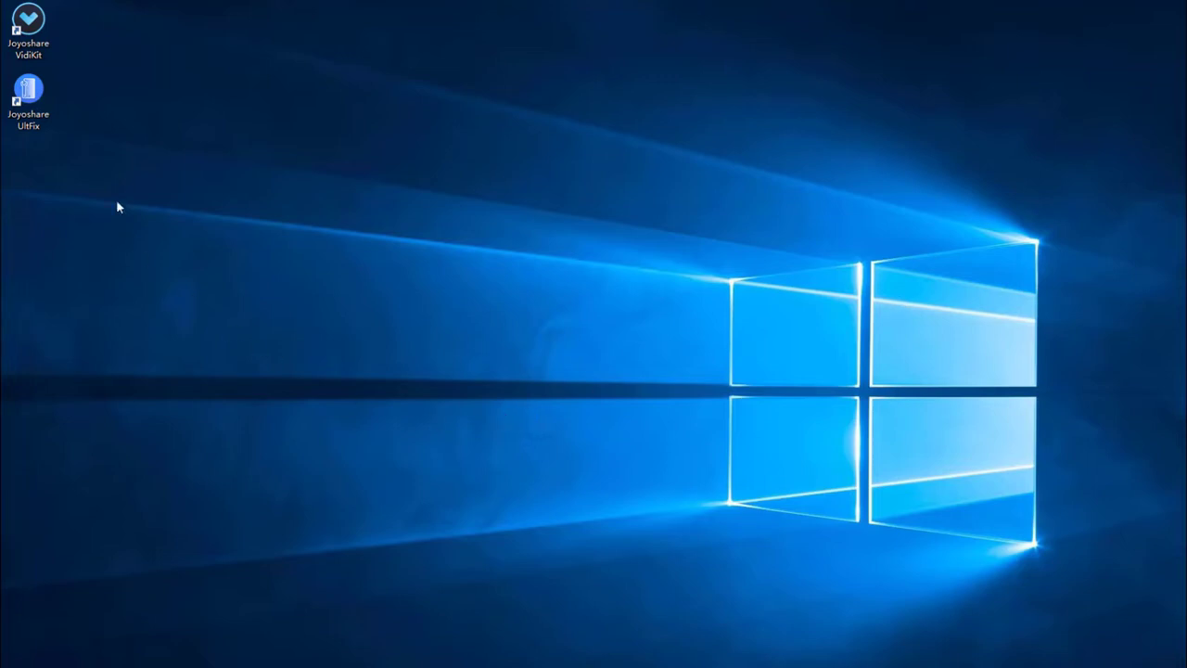
Launch UltFix from the desktop, review the iOS Repair issue list and start the repair
double_click(27, 100)
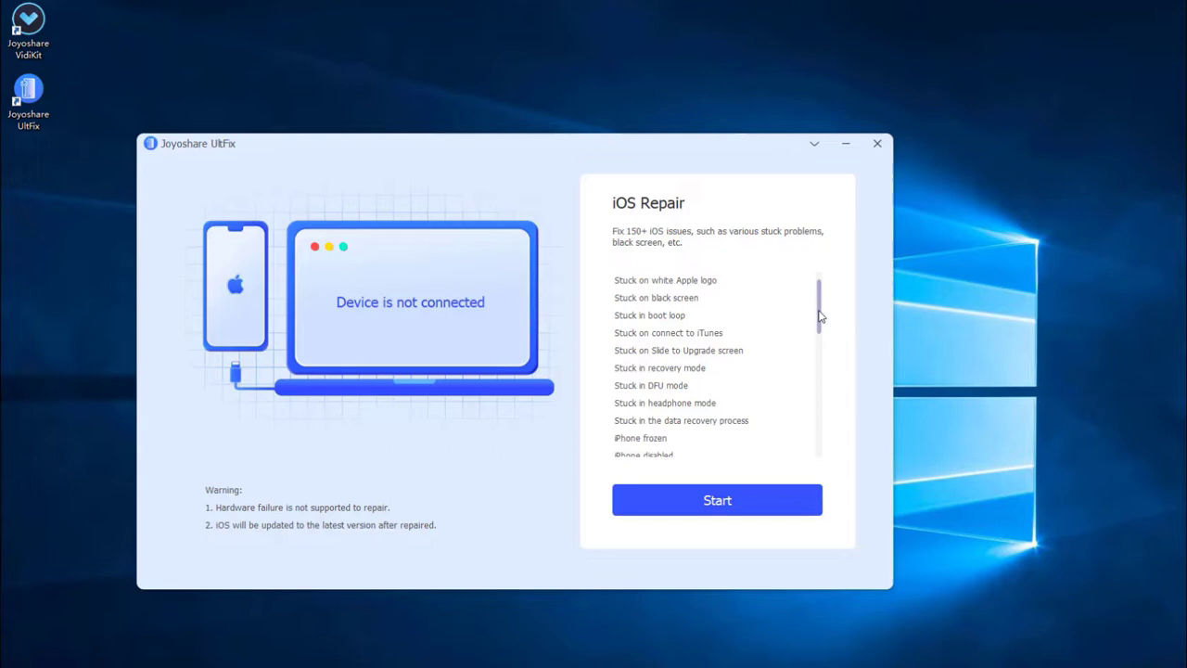
scroll("down", 3)
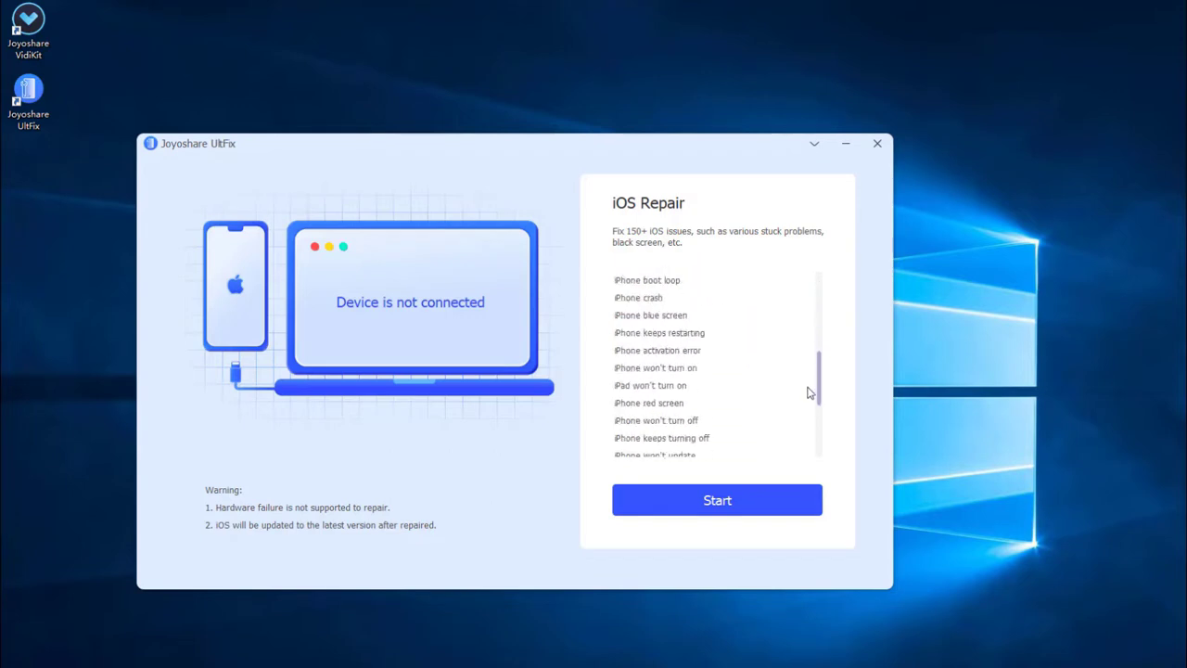
scroll("down", 3)
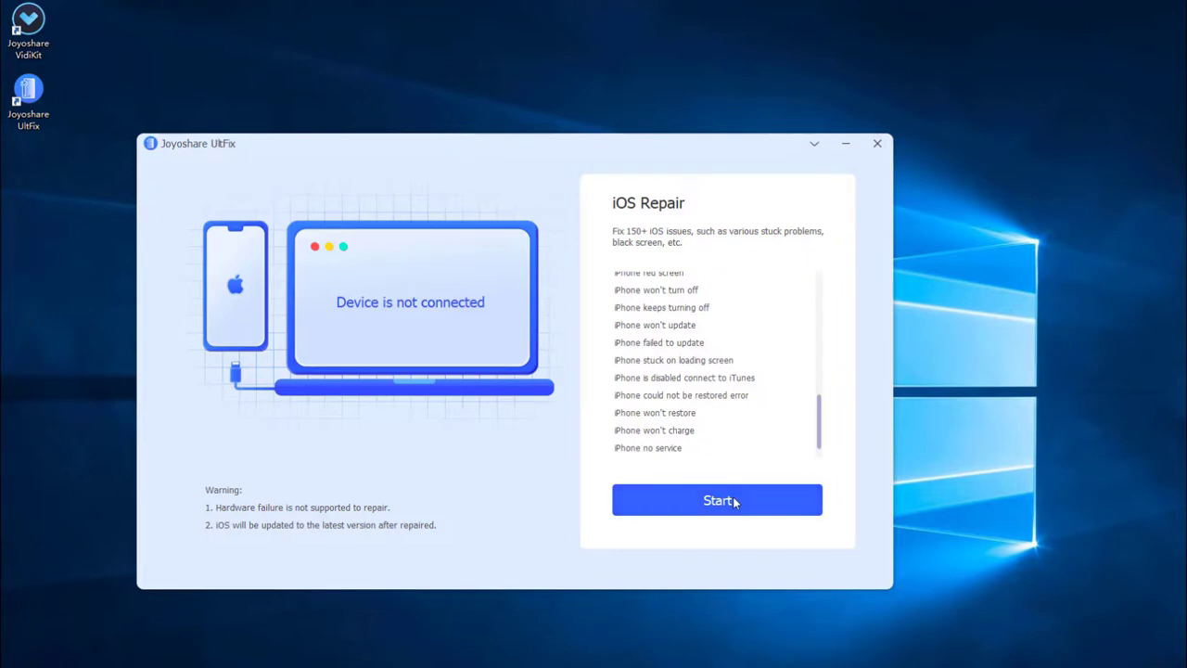
left_click(717, 499)
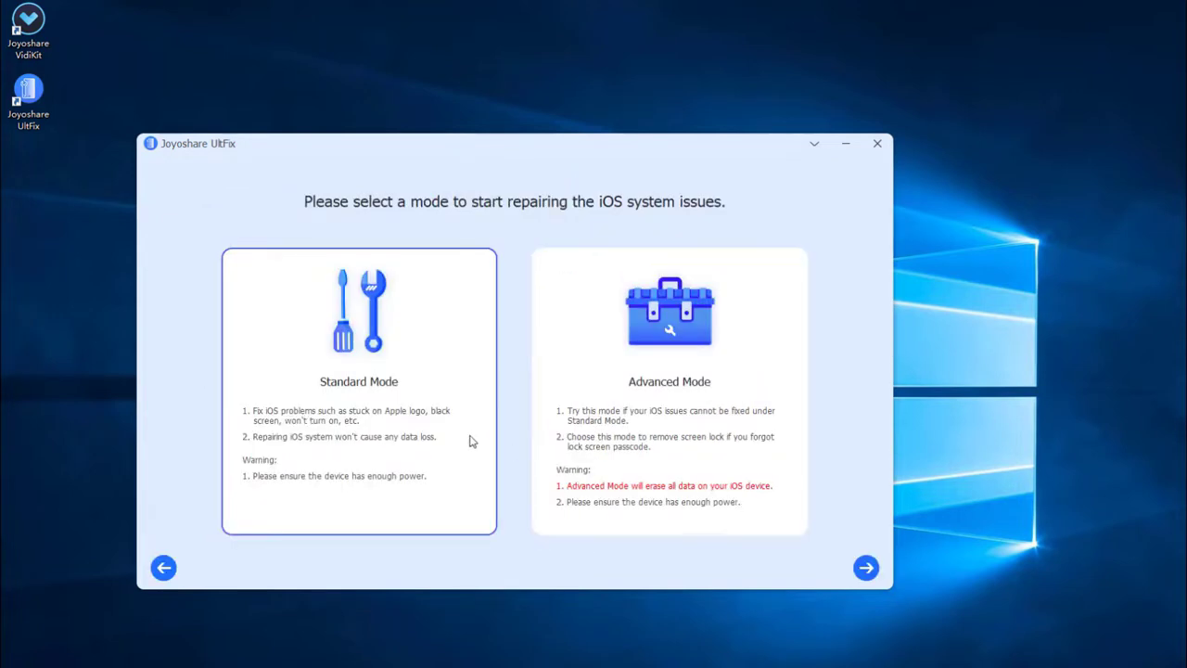
mouse_move(436, 436)
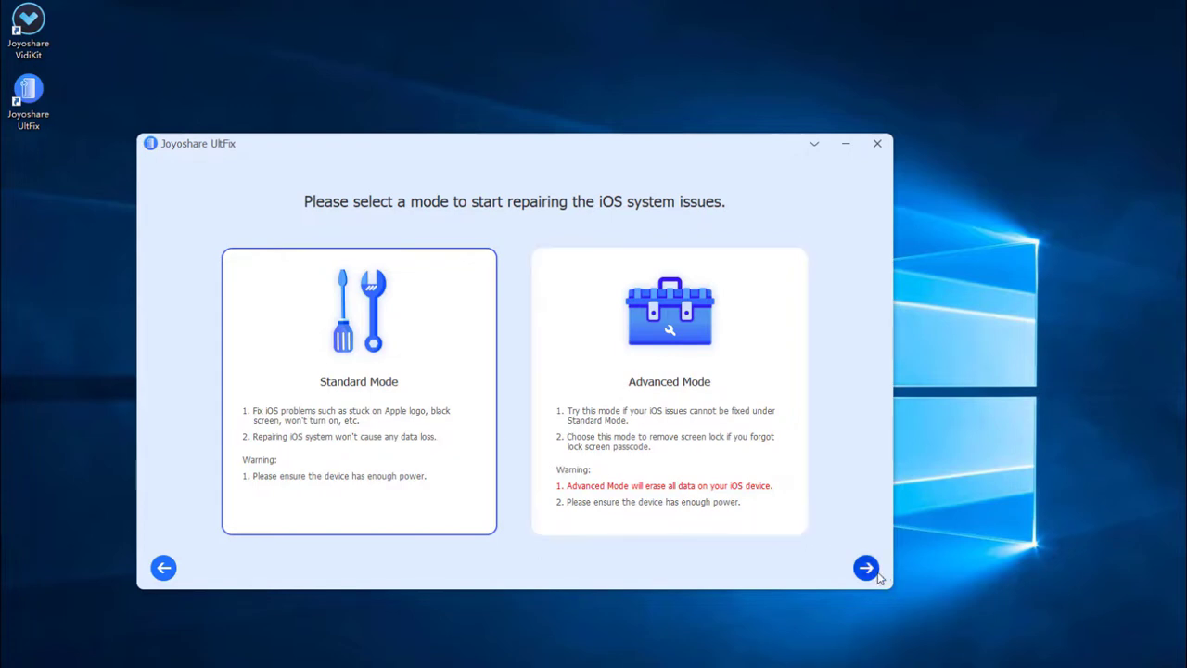
left_click(865, 568)
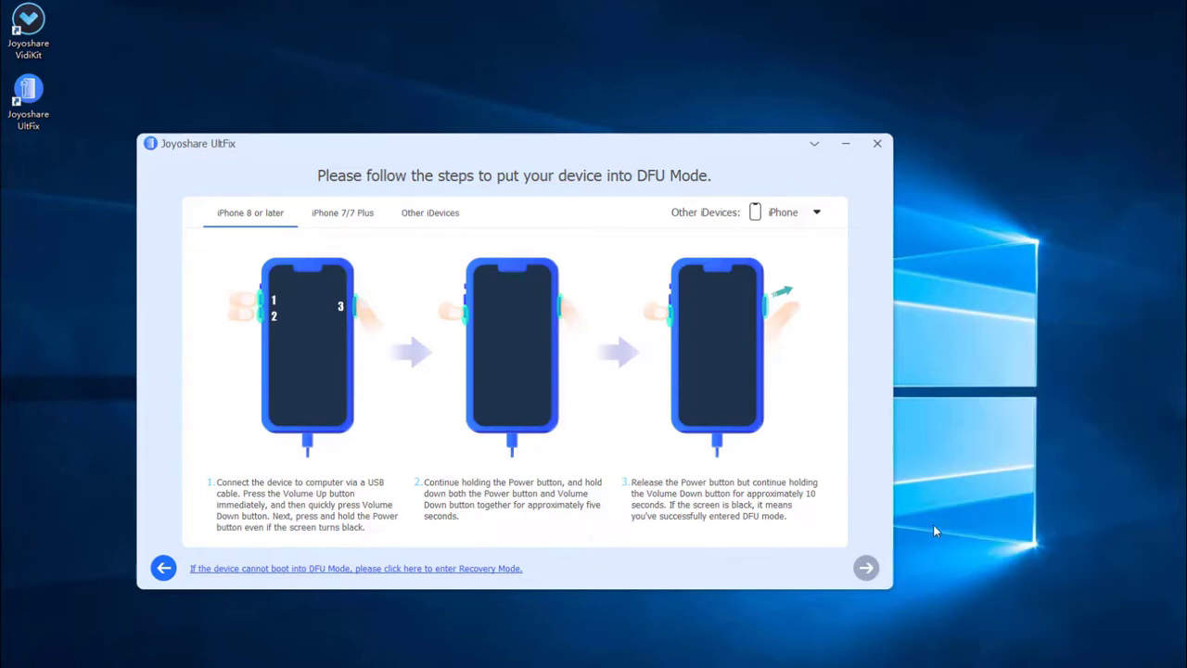
left_click(165, 568)
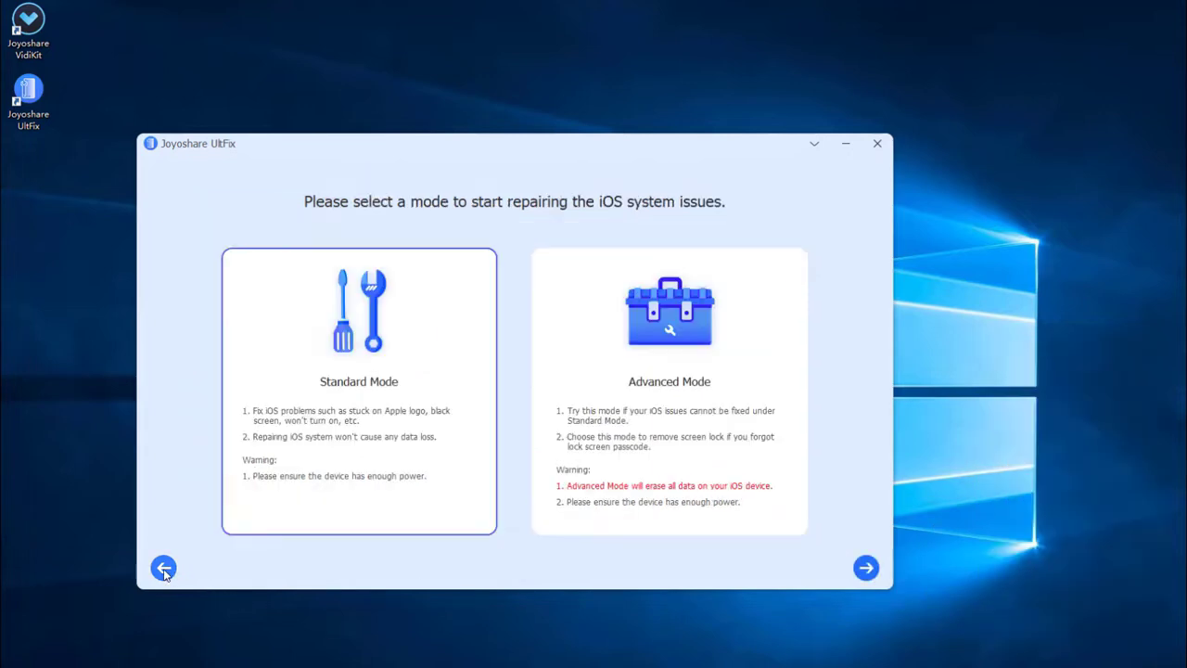
left_click(865, 567)
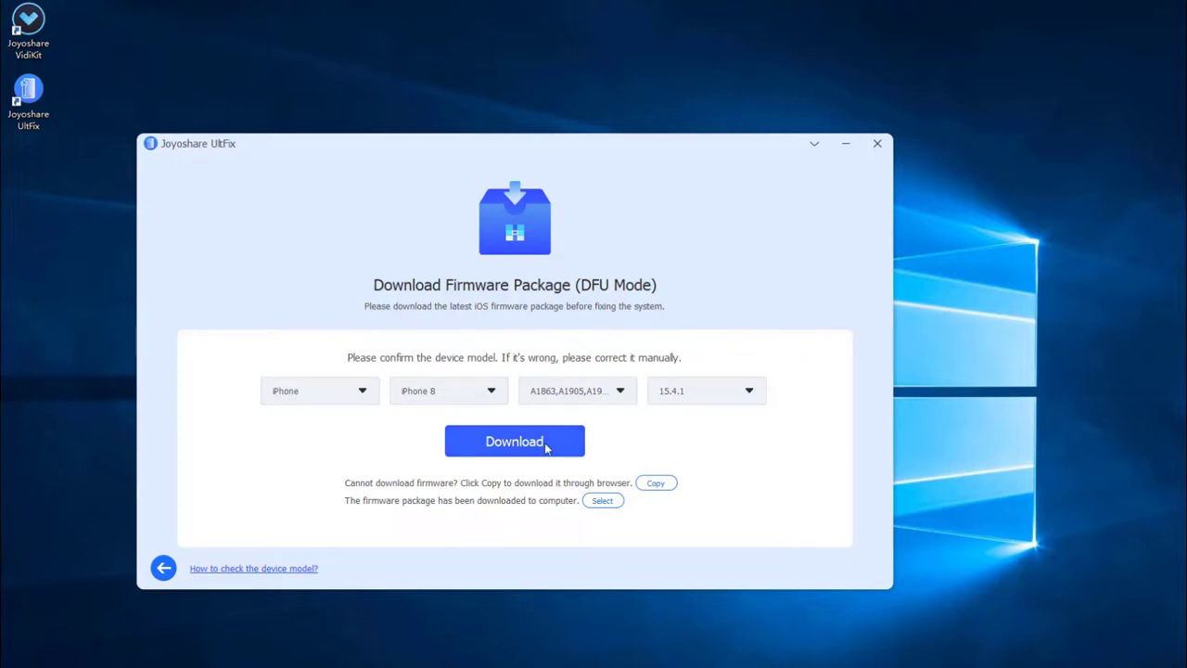
Download the iOS 15.4.1 firmware package for the iPhone 8
left_click(514, 441)
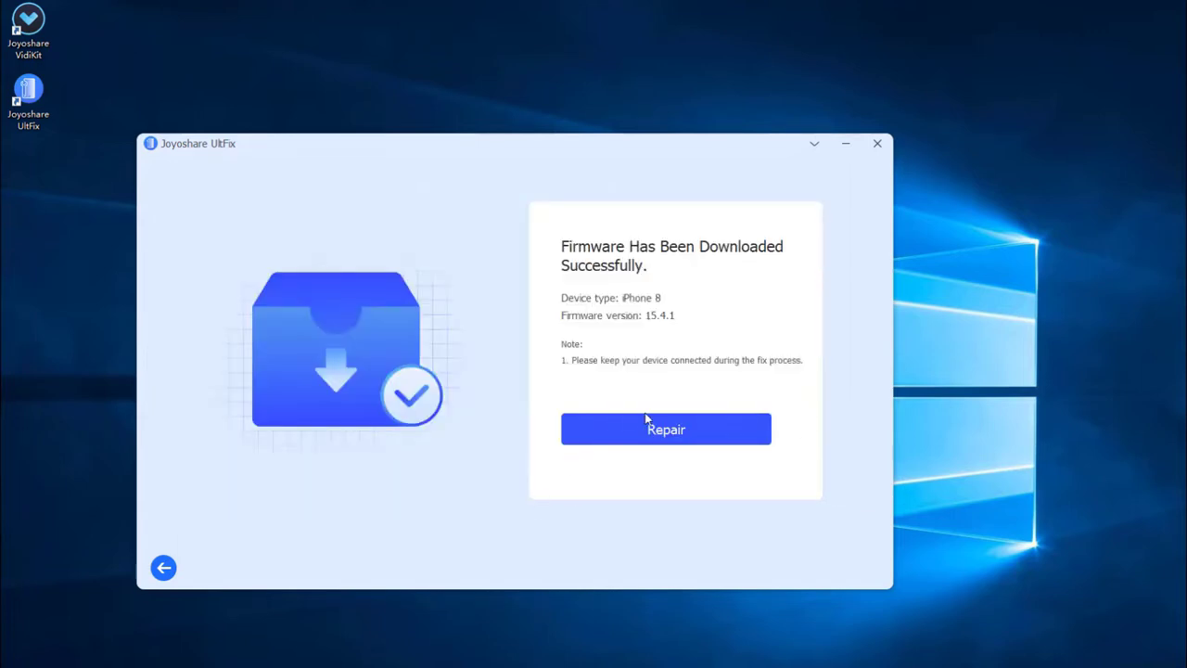
Repair the iPhone 8 using the downloaded 15.4.1 firmware
left_click(666, 429)
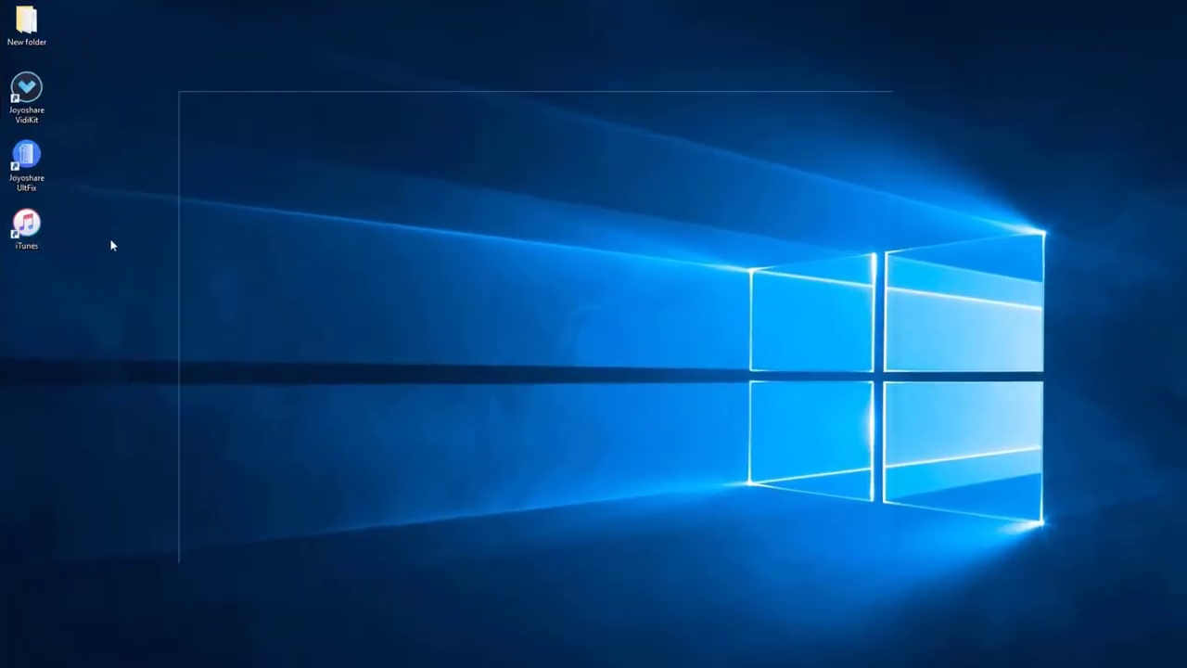
Launch iTunes and show the connected iPhone 8's Summary with its software version and restore options
double_click(26, 230)
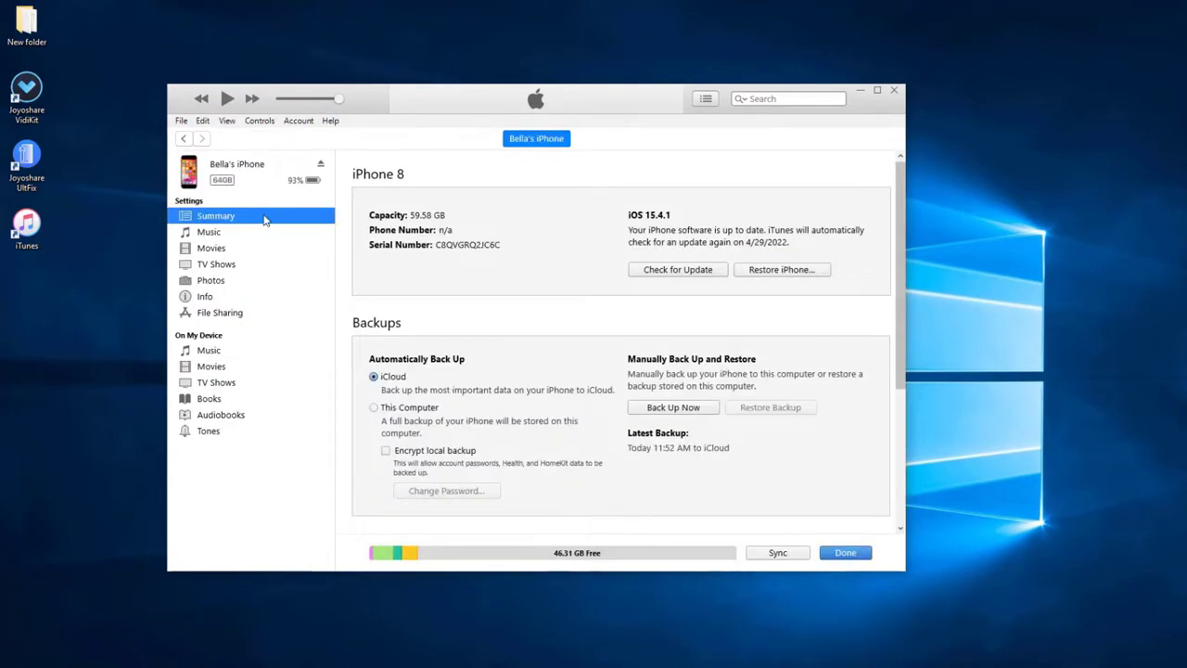
left_click(877, 90)
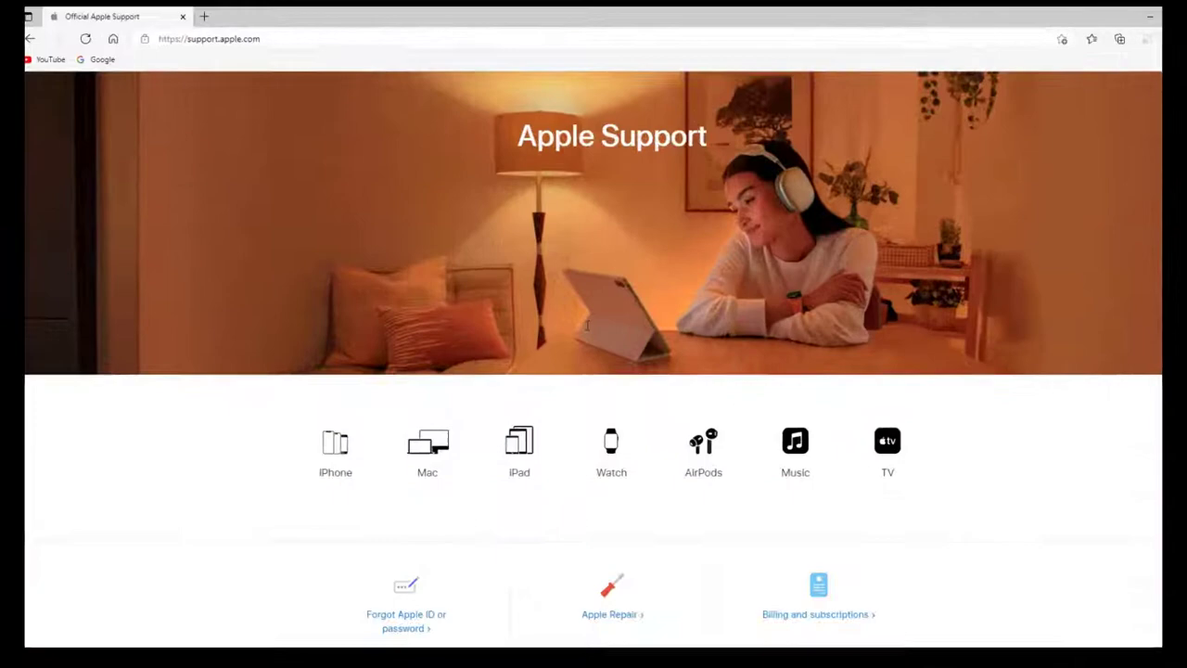
Go to Apple Repair, choose iPhone and show the Repairs & Physical Damage issues
left_click(609, 613)
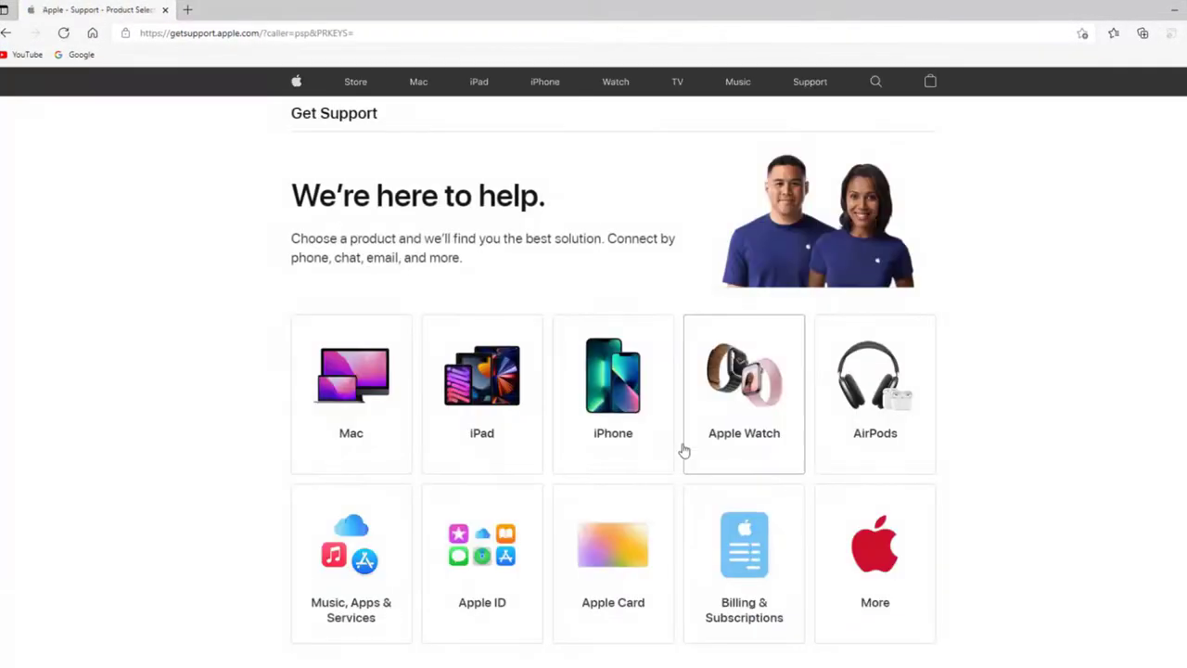
left_click(612, 390)
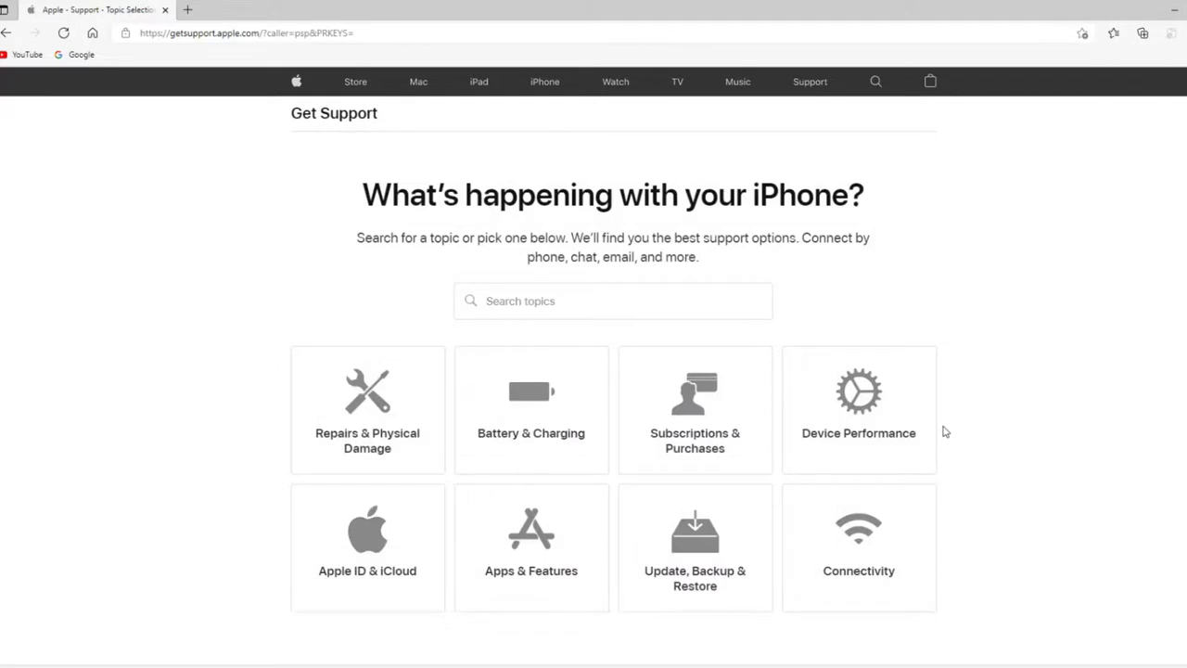
left_click(368, 410)
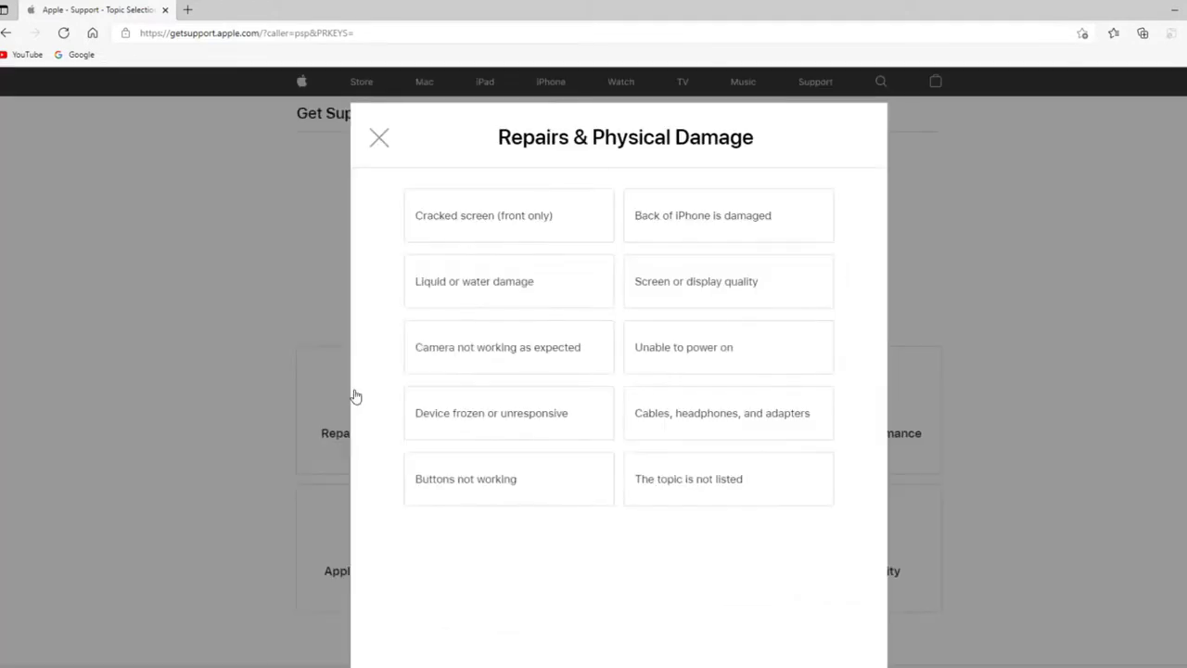